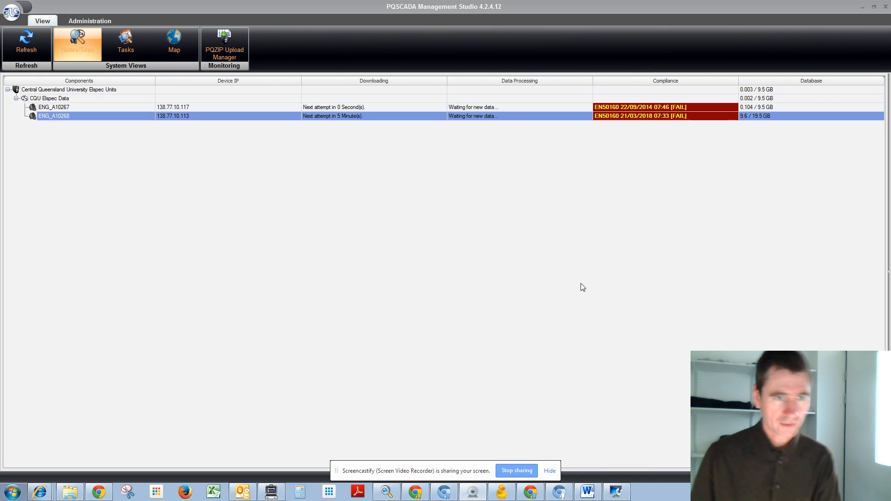
{"action": "mouse_move", "coordinate": [565, 161]}
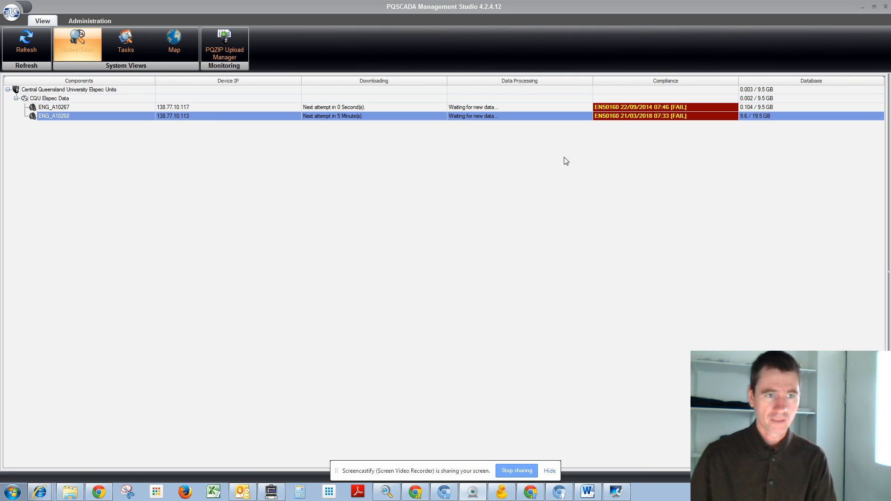
{"action": "mouse_move", "coordinate": [771, 112]}
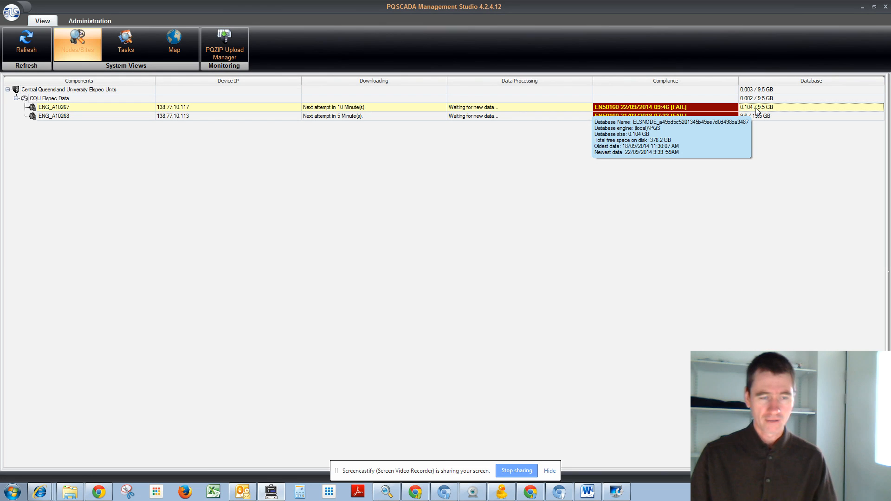
{"action": "mouse_move", "coordinate": [765, 119]}
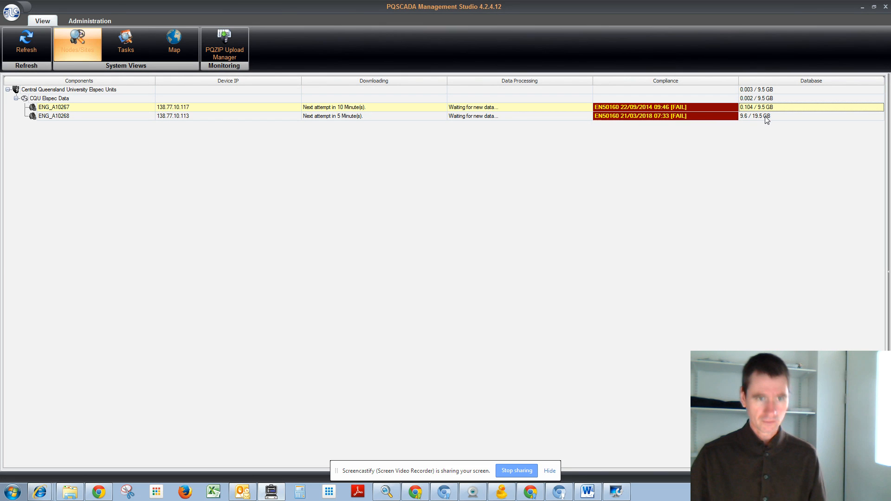
{"action": "mouse_move", "coordinate": [765, 116]}
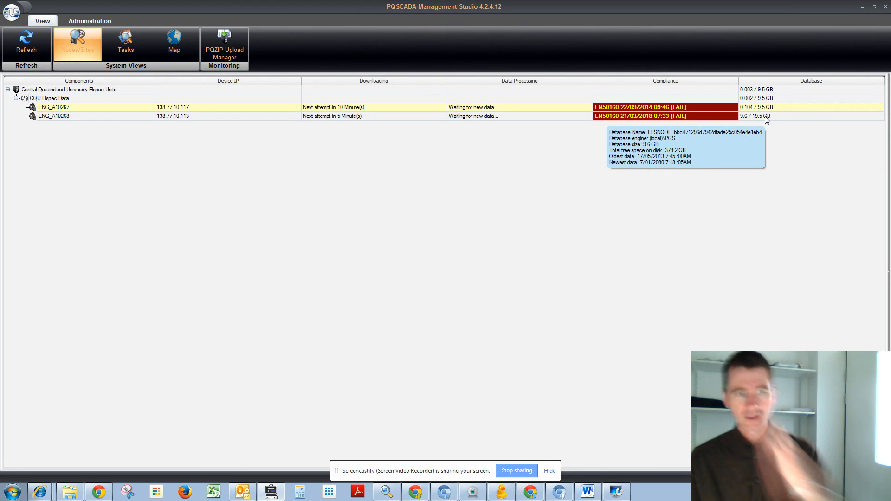
{"action": "mouse_move", "coordinate": [810, 66]}
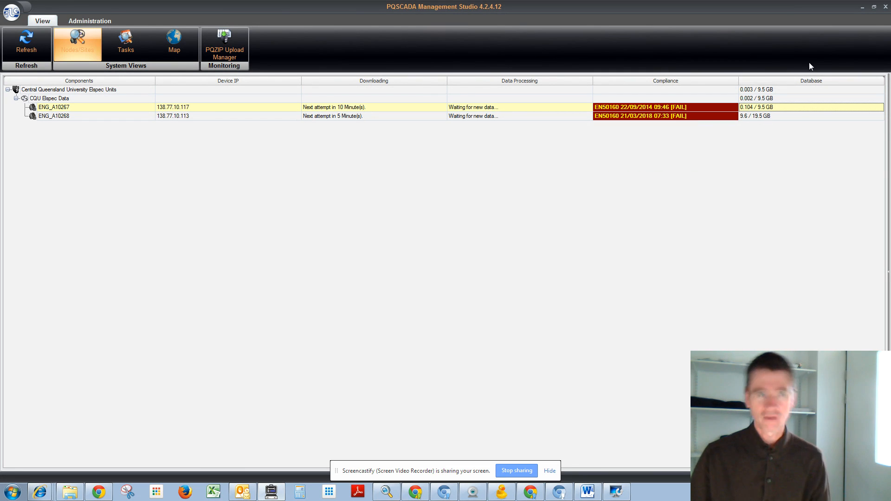
{"action": "mouse_move", "coordinate": [861, 8]}
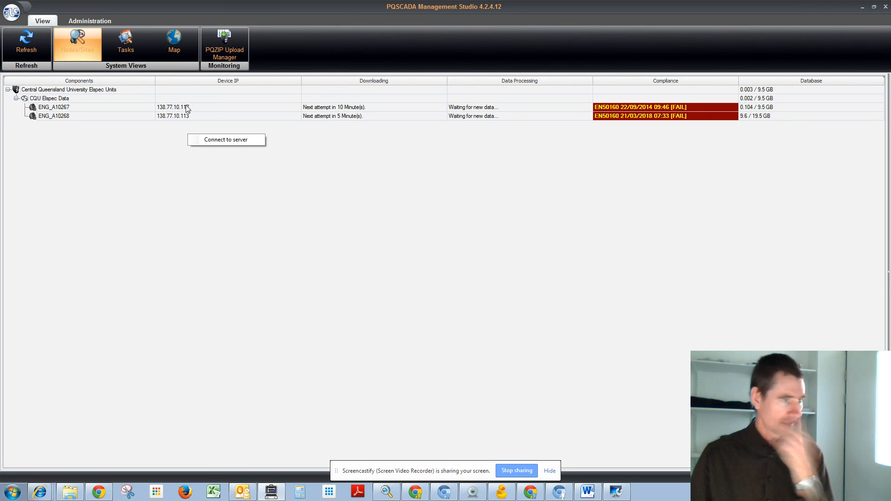
- Open meter ENG_A10268's data storage over FTP from its Device IP entry
{"action": "right_click", "coordinate": [54, 107]}
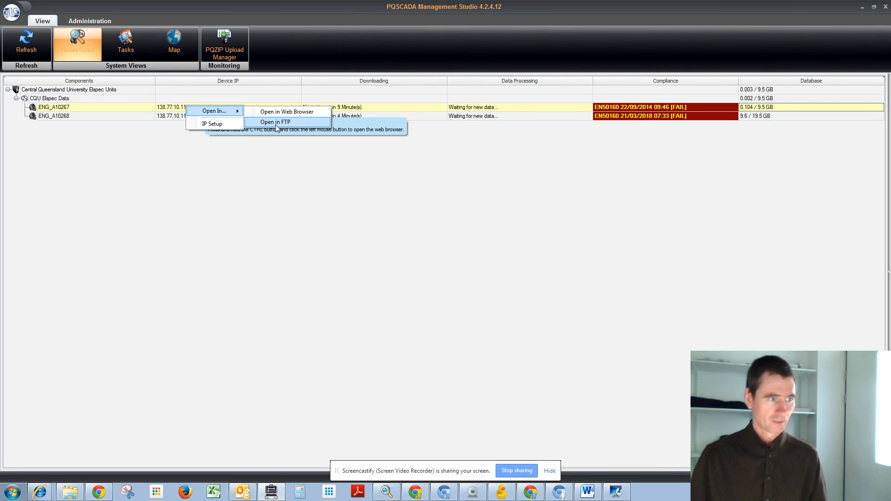
{"action": "mouse_move", "coordinate": [275, 122]}
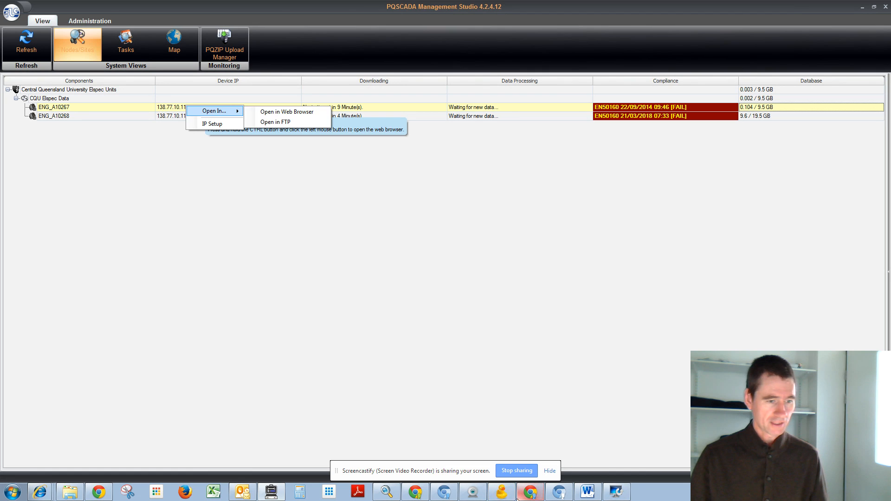
{"action": "left_click", "coordinate": [275, 122]}
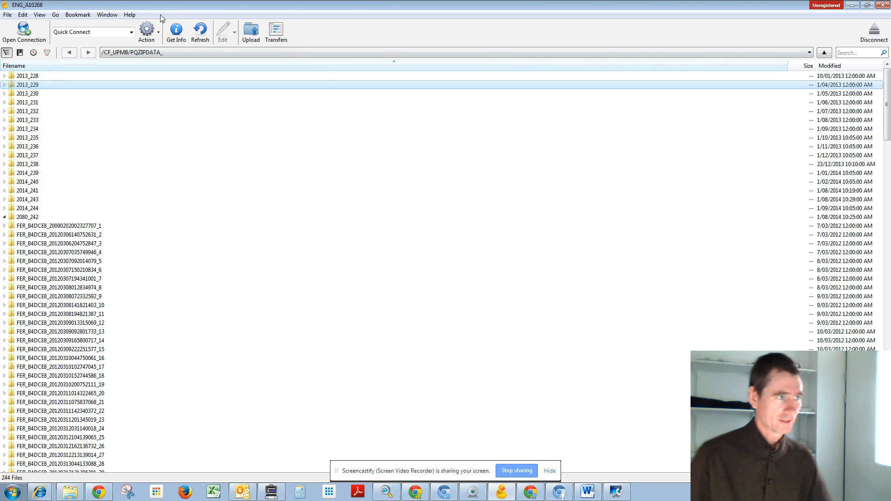
{"action": "left_click", "coordinate": [129, 14]}
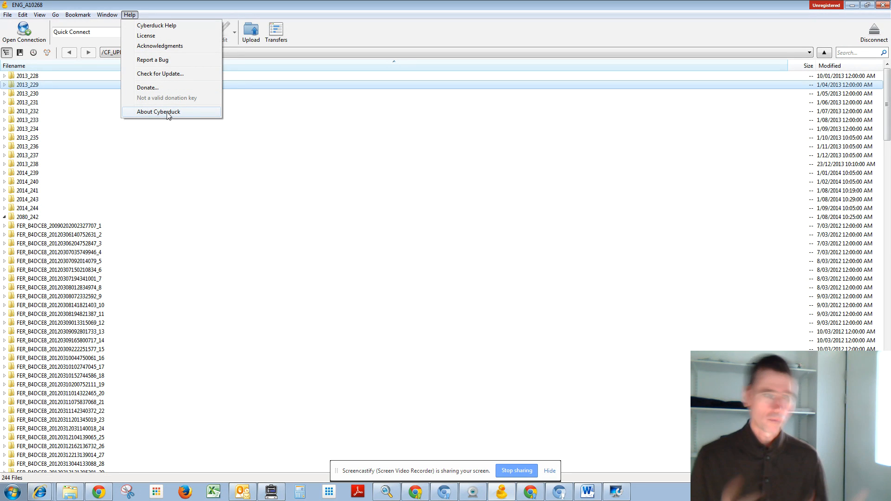
{"action": "left_click", "coordinate": [107, 14]}
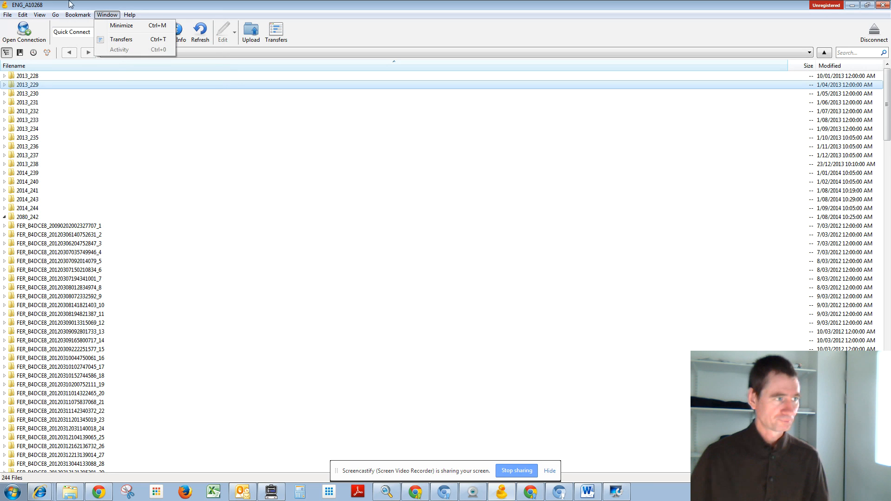
{"action": "left_click", "coordinate": [8, 14]}
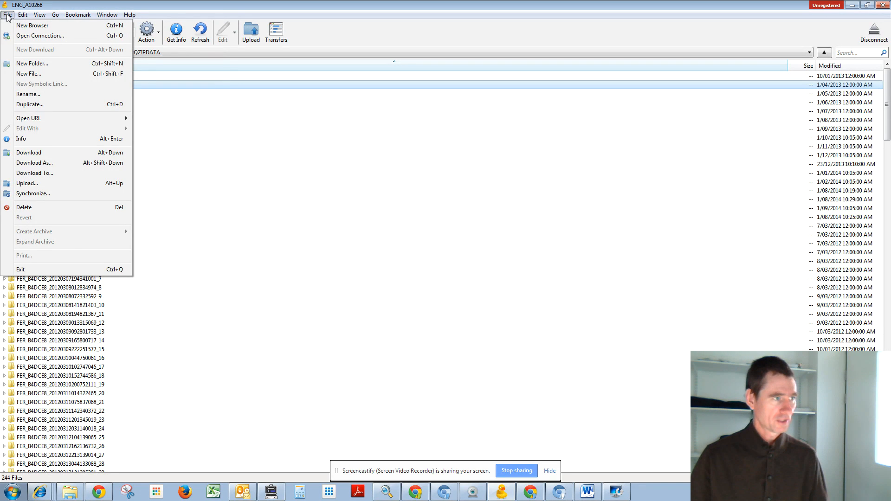
{"action": "left_click", "coordinate": [78, 14]}
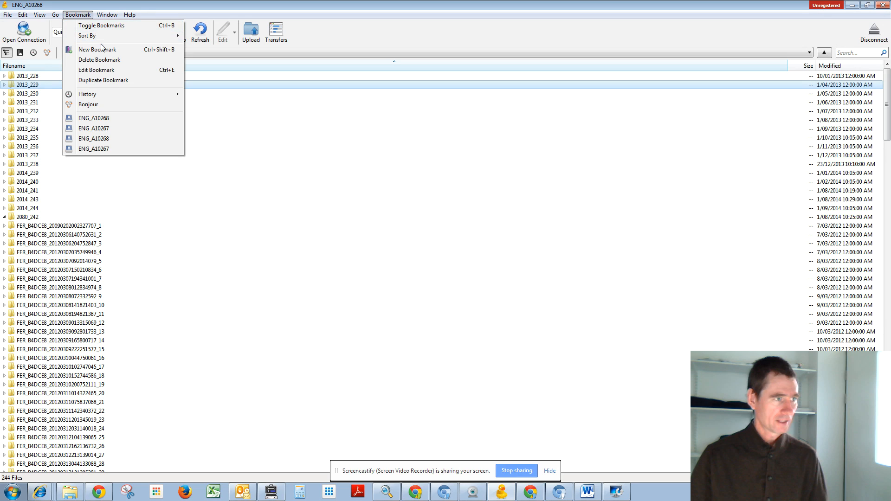
{"action": "mouse_move", "coordinate": [108, 49]}
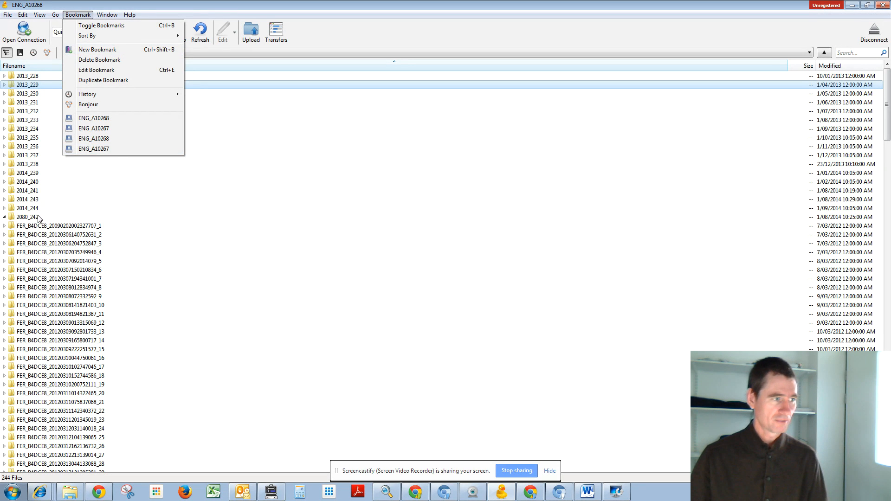
{"action": "mouse_move", "coordinate": [32, 221]}
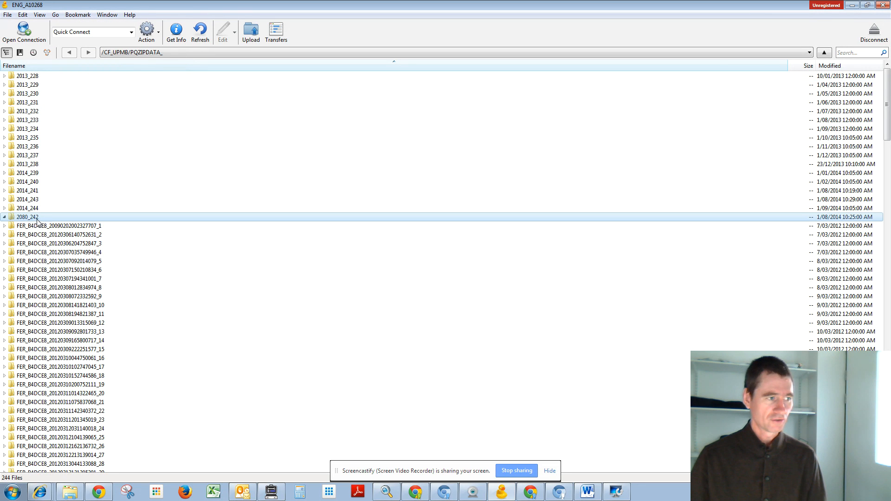
{"action": "mouse_move", "coordinate": [40, 139]}
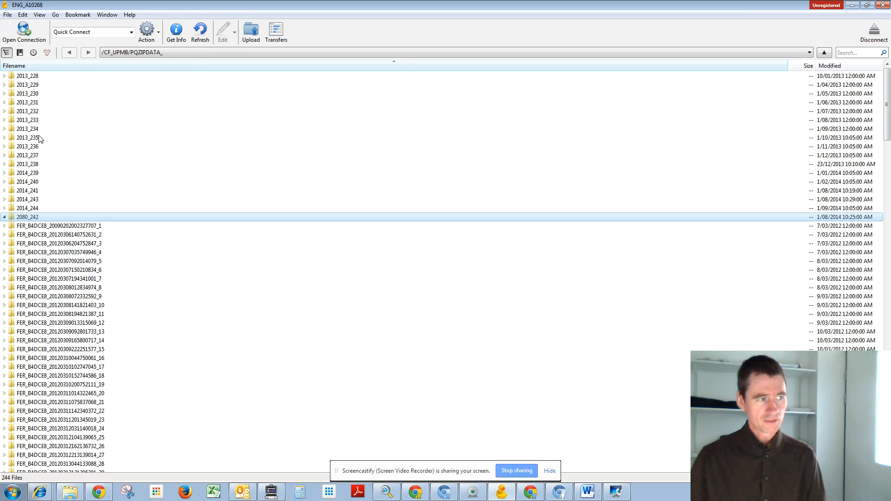
{"action": "mouse_move", "coordinate": [37, 155]}
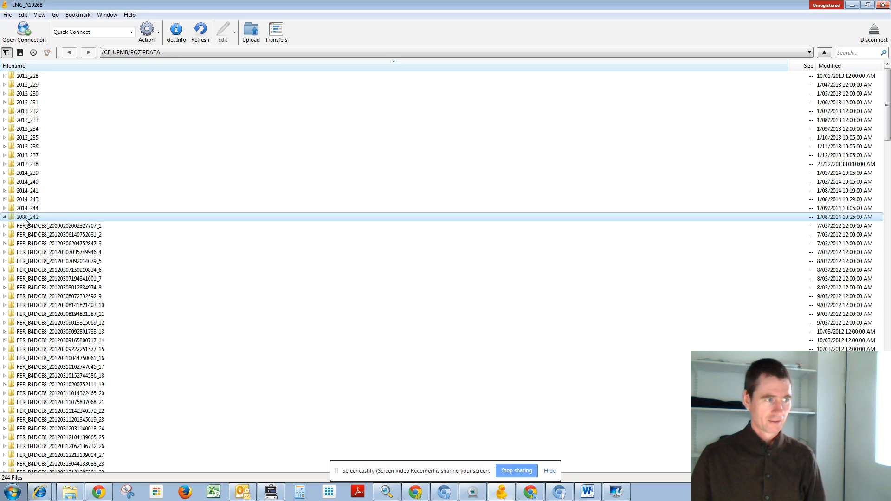
{"action": "mouse_move", "coordinate": [62, 218]}
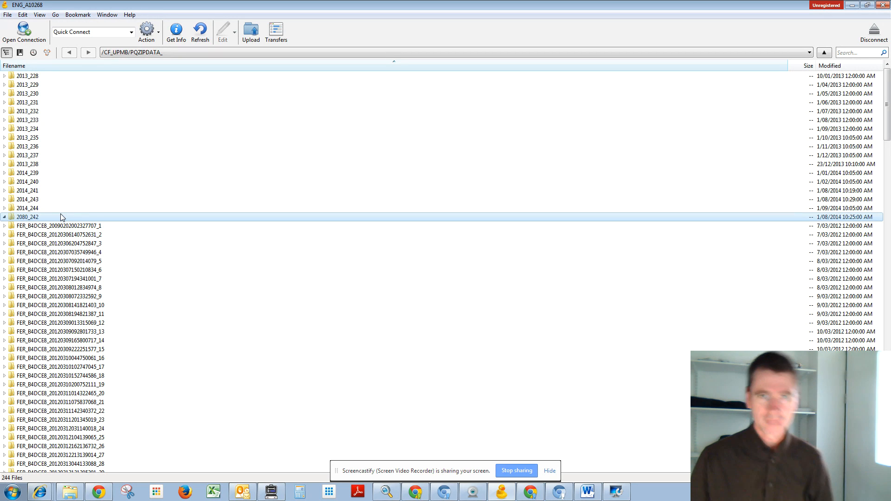
{"action": "mouse_move", "coordinate": [225, 345]}
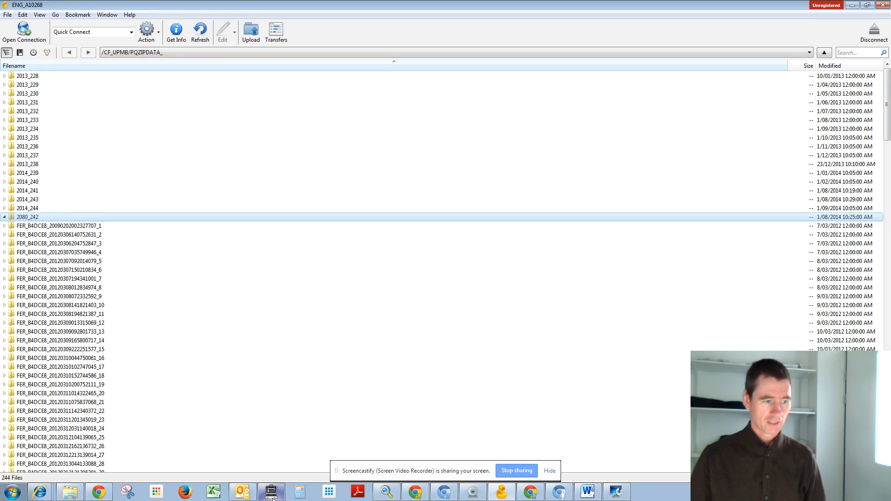
{"action": "mouse_move", "coordinate": [272, 492]}
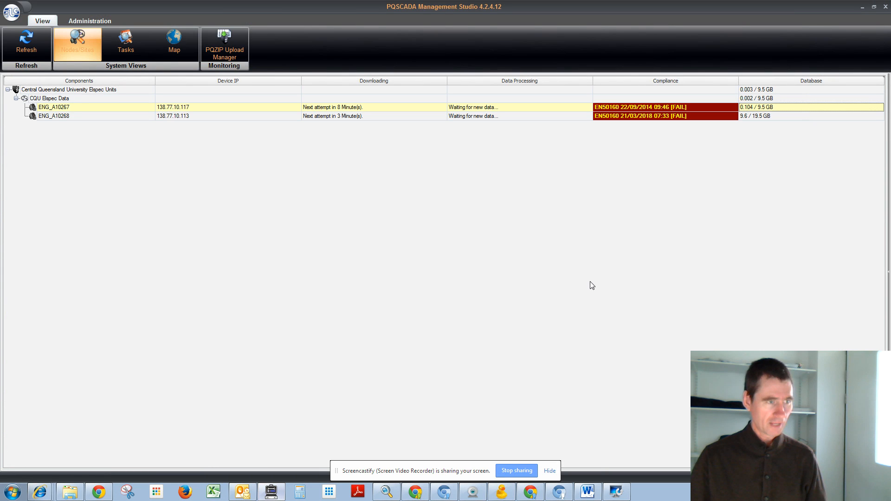
{"action": "mouse_move", "coordinate": [760, 112]}
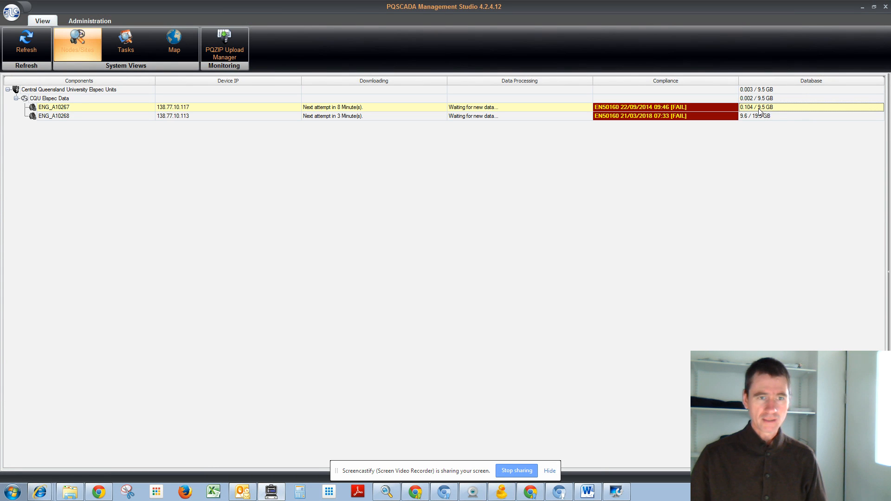
{"action": "mouse_move", "coordinate": [758, 107]}
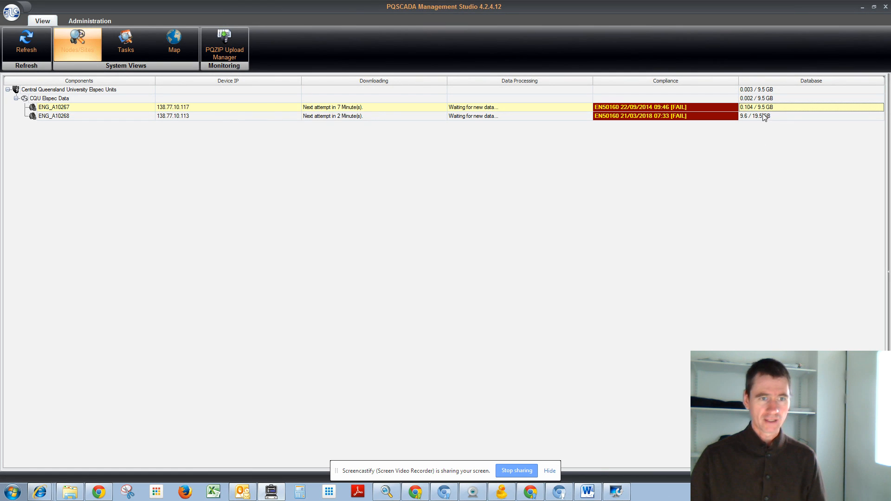
{"action": "mouse_move", "coordinate": [755, 107]}
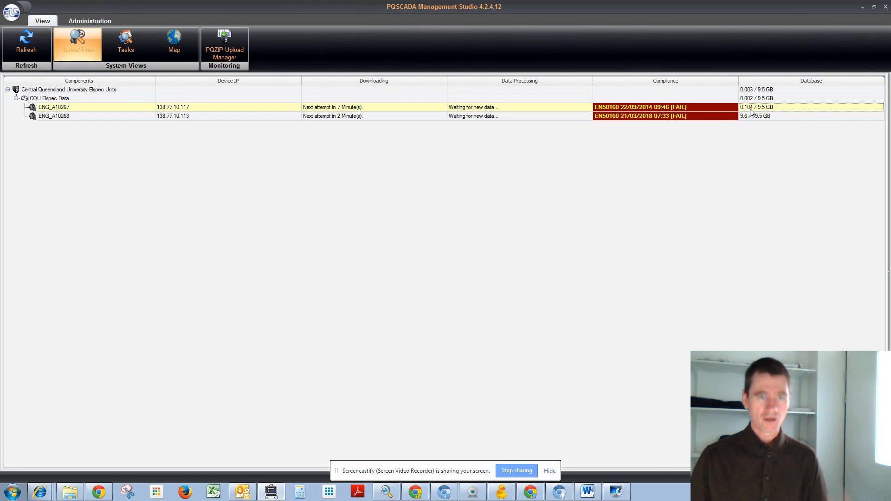
{"action": "mouse_move", "coordinate": [756, 107]}
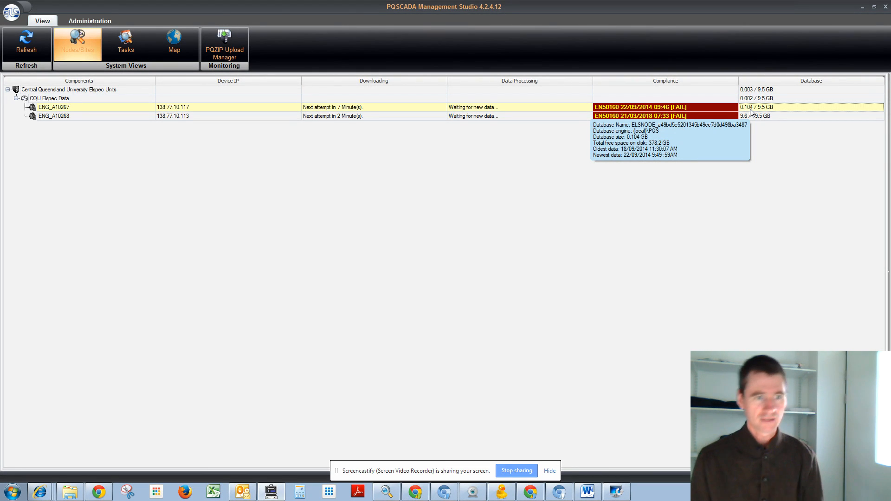
{"action": "mouse_move", "coordinate": [718, 137]}
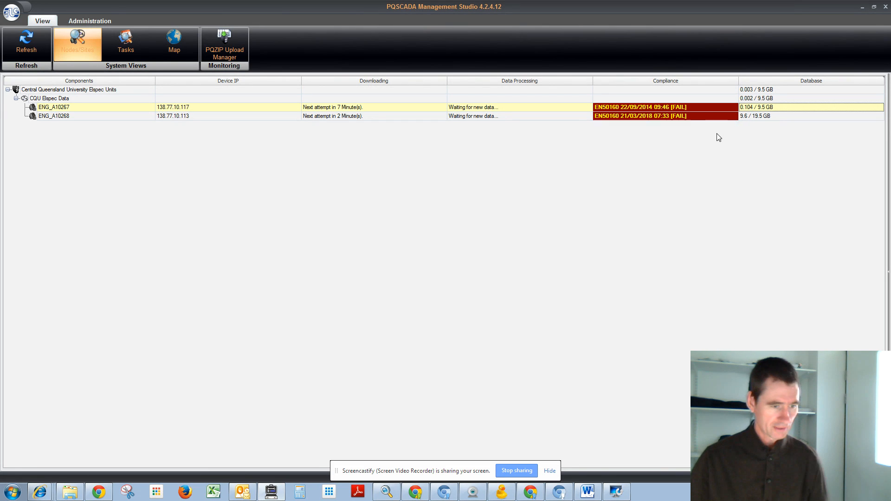
- Launch Elspec Investigator's trend view from the meter entry
{"action": "double_click", "coordinate": [54, 107]}
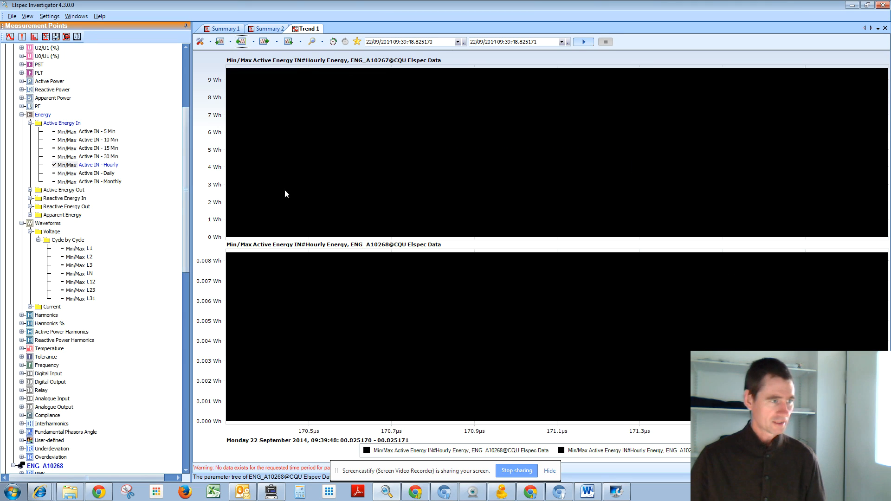
- Add the cycle-by-cycle L1 voltage waveform of ENG_A10267 and ENG_A10268 to the trend
{"action": "left_click", "coordinate": [65, 174]}
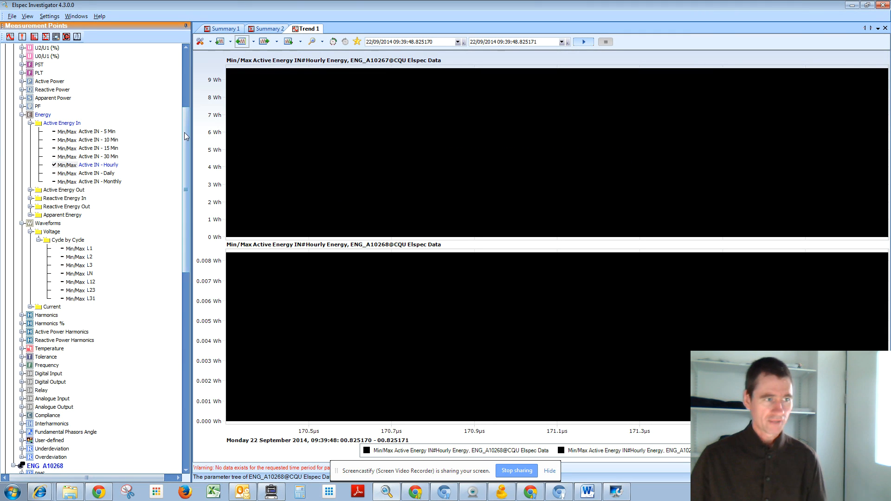
{"action": "scroll", "scroll_direction": "up", "scroll_amount": 3}
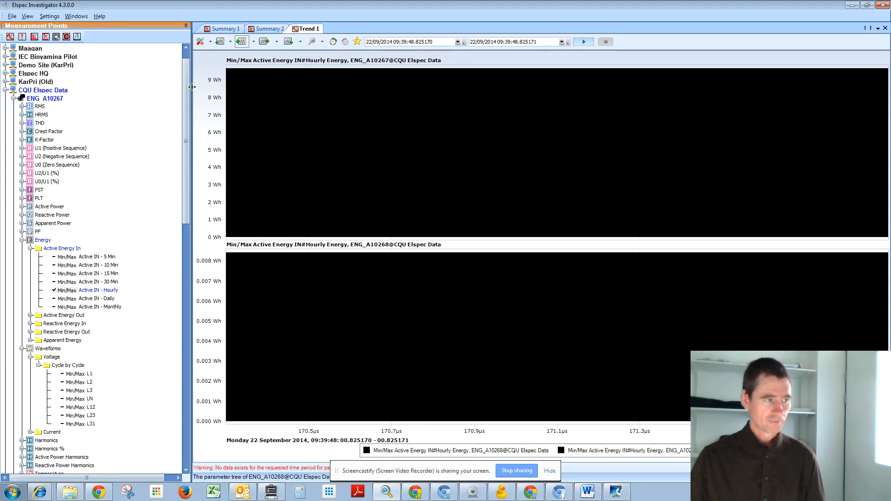
{"action": "mouse_move", "coordinate": [26, 157]}
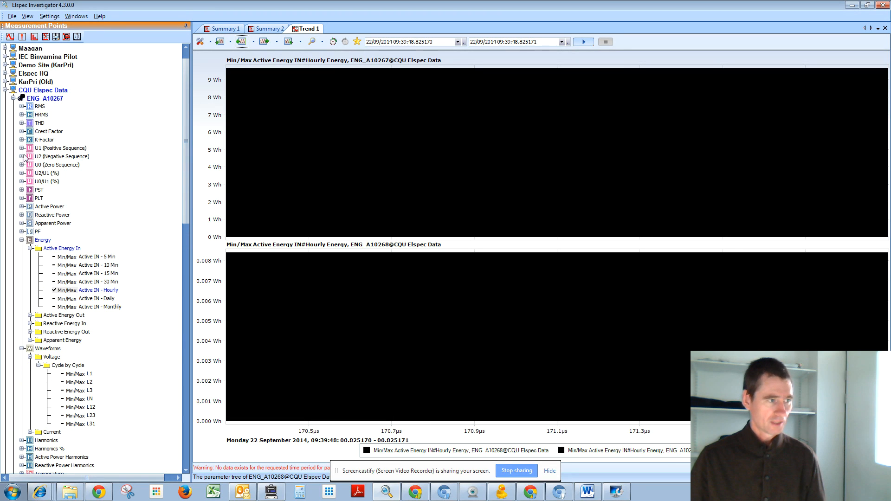
{"action": "mouse_move", "coordinate": [48, 335]}
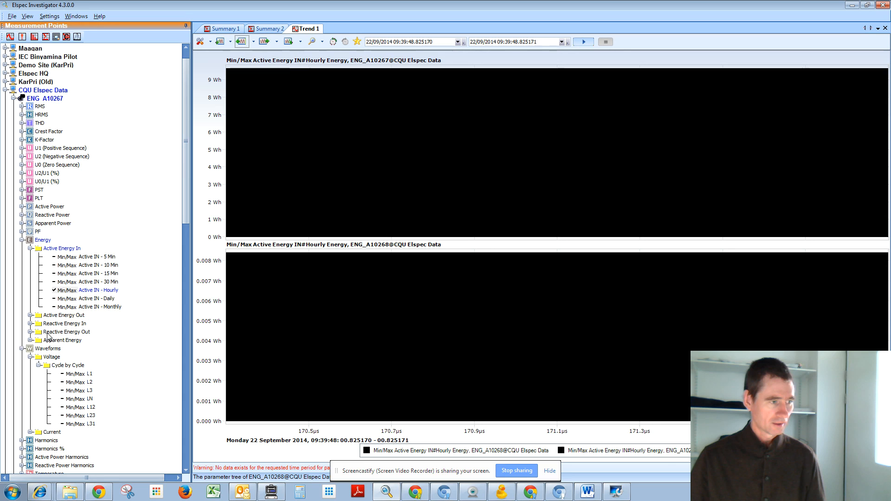
{"action": "left_click", "coordinate": [75, 373]}
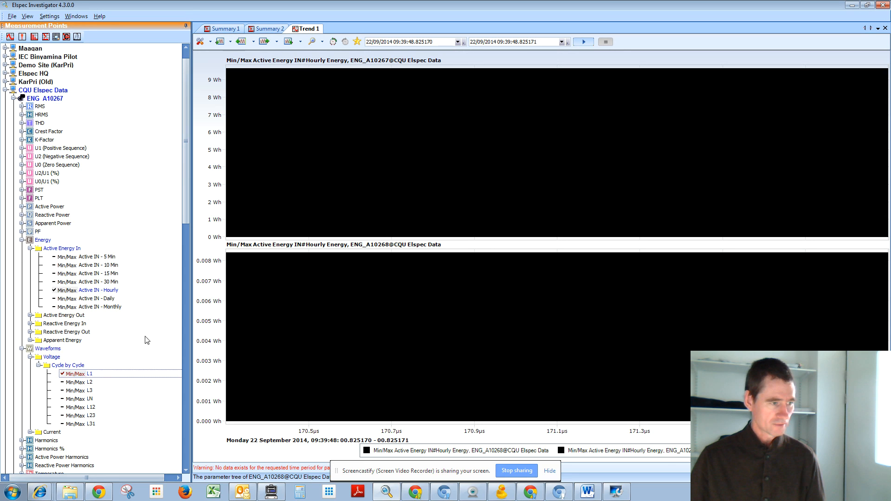
{"action": "scroll", "scroll_direction": "down", "scroll_amount": 3}
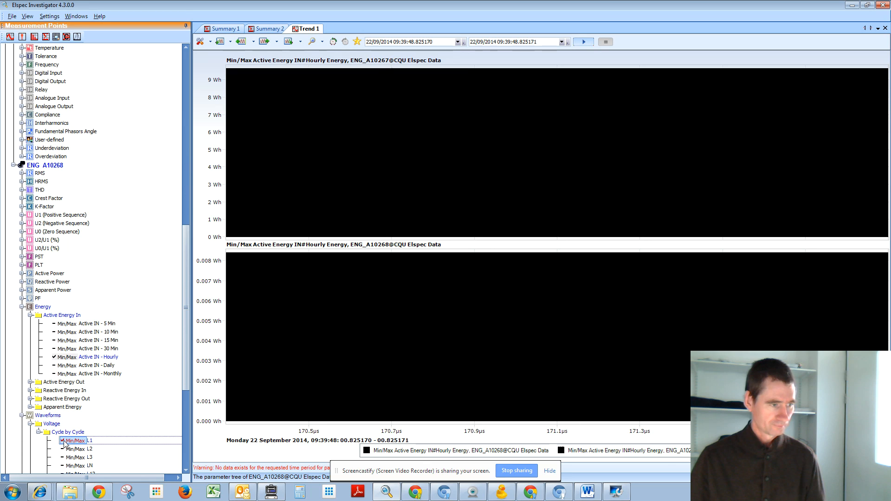
{"action": "left_click", "coordinate": [582, 42]}
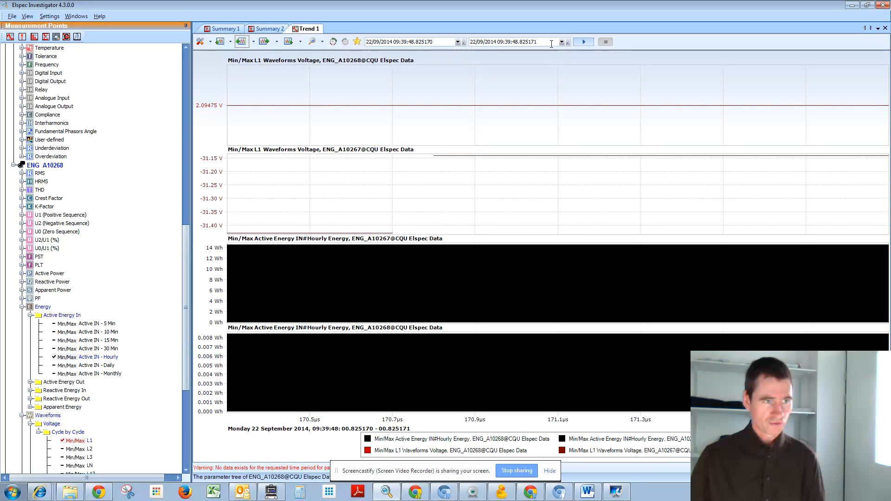
- Step the trend's time window back to 21 September 2014, 07:39 and redraw the charts
{"action": "left_click", "coordinate": [562, 42]}
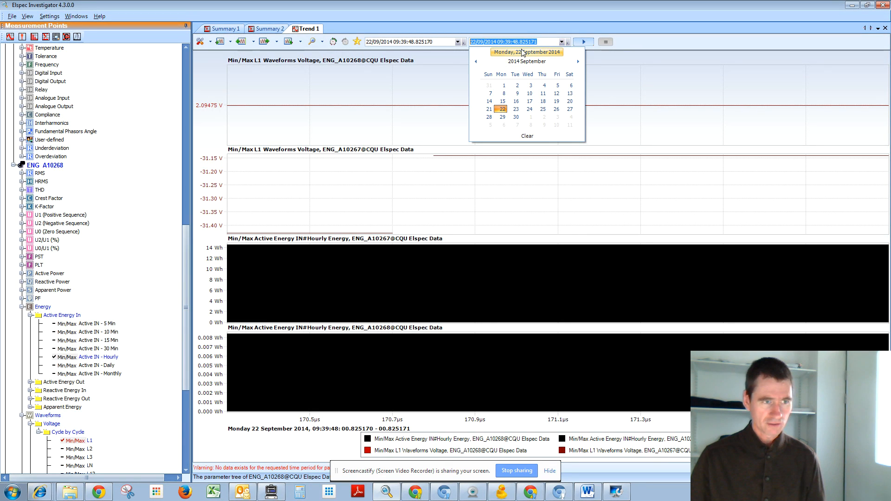
{"action": "left_click", "coordinate": [671, 41]}
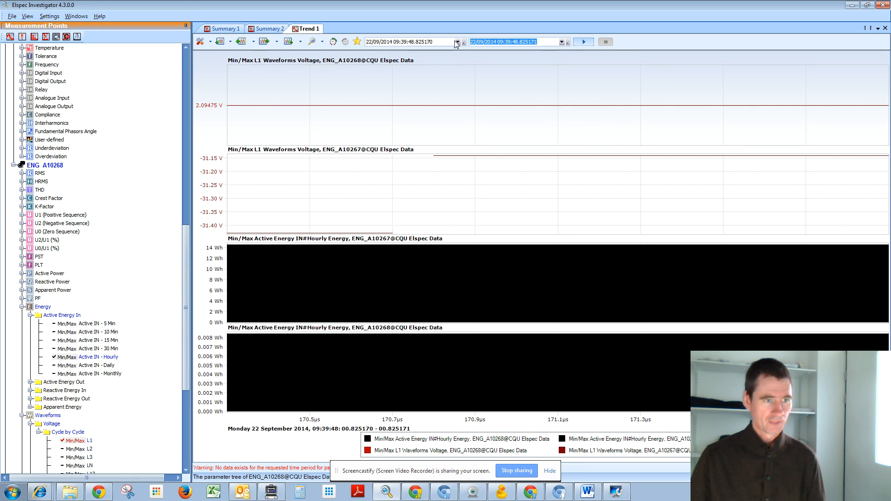
{"action": "mouse_move", "coordinate": [516, 53]}
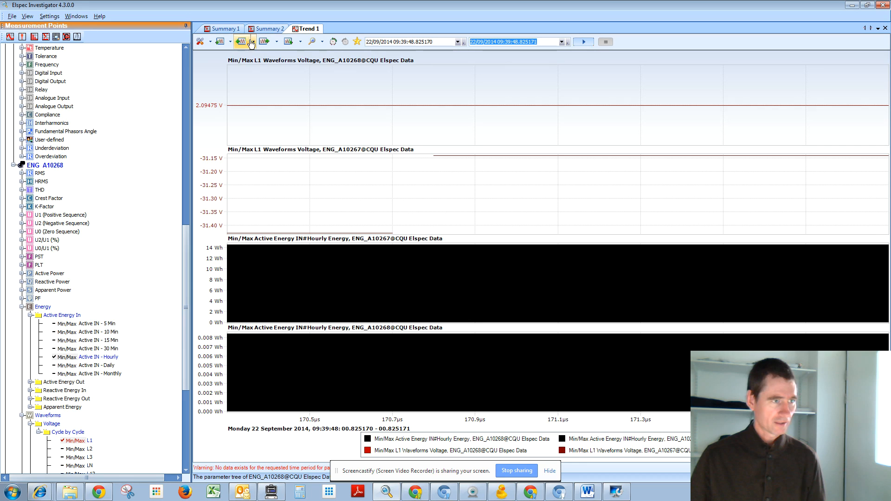
{"action": "left_click", "coordinate": [241, 41]}
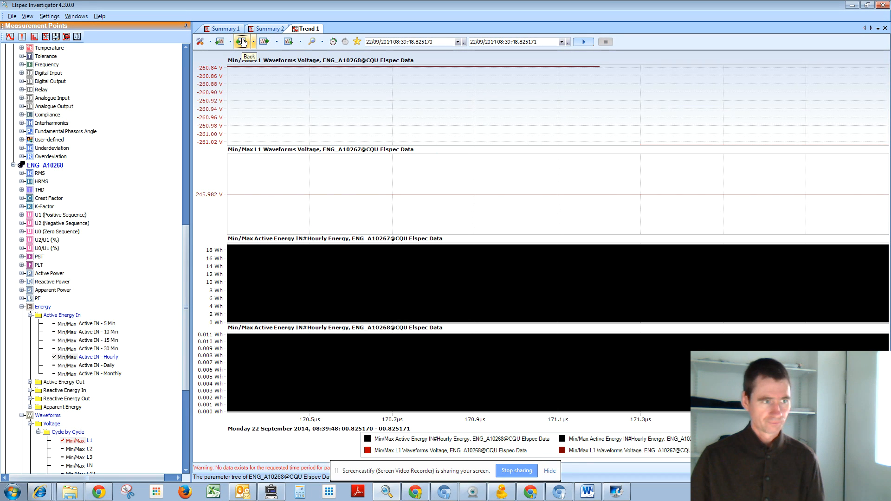
{"action": "left_click", "coordinate": [241, 41]}
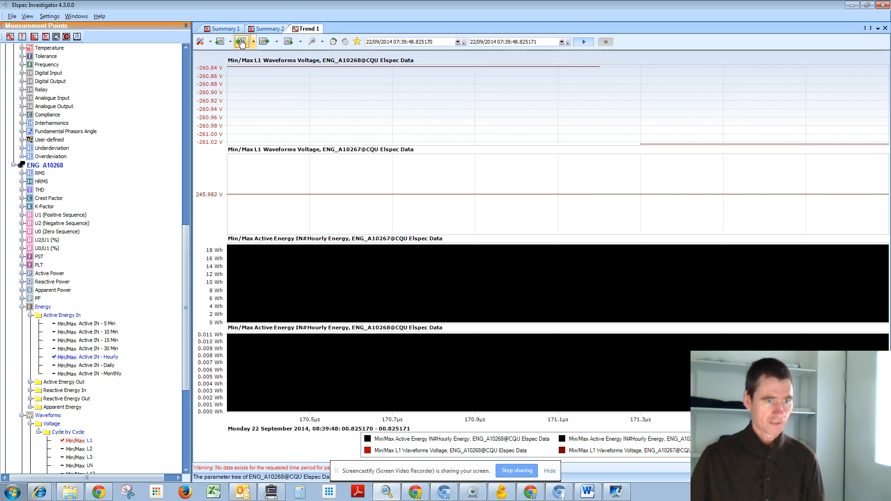
{"action": "left_click", "coordinate": [242, 41]}
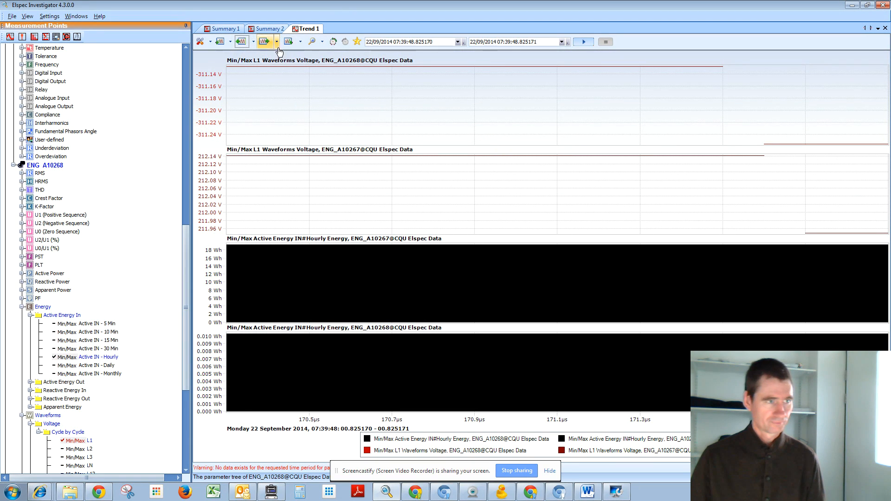
{"action": "left_click", "coordinate": [583, 41]}
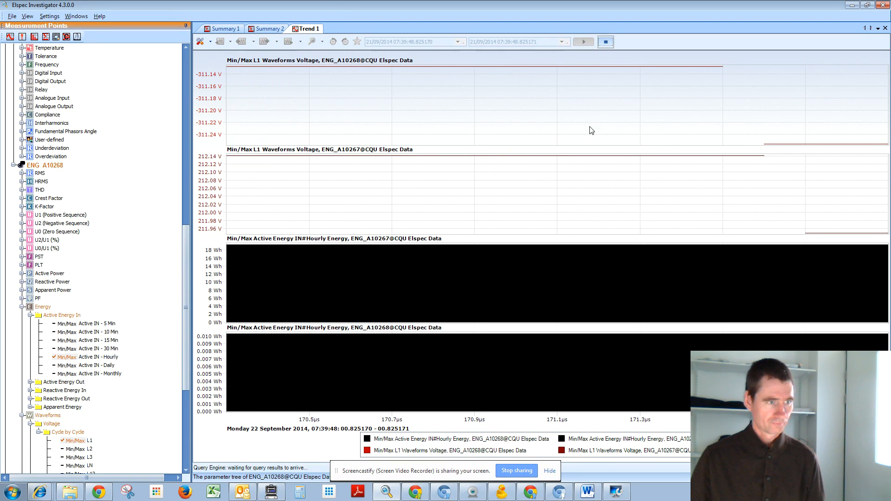
{"action": "left_click", "coordinate": [561, 41]}
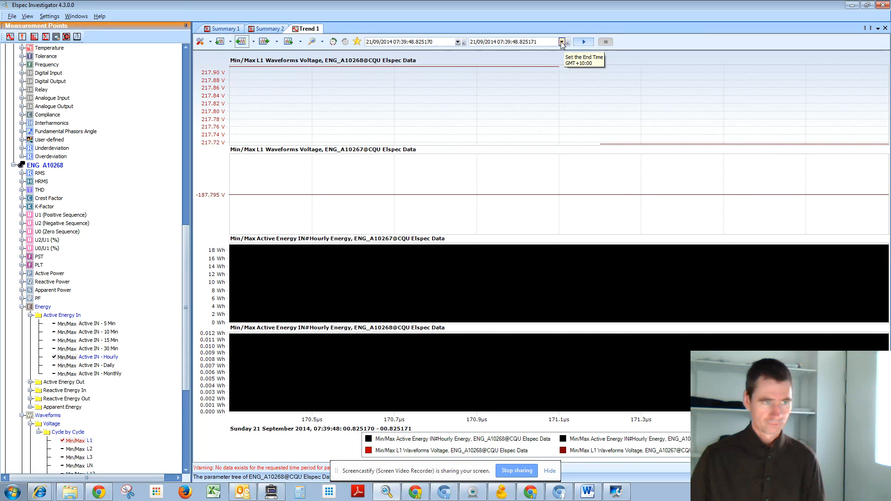
{"action": "mouse_move", "coordinate": [93, 308]}
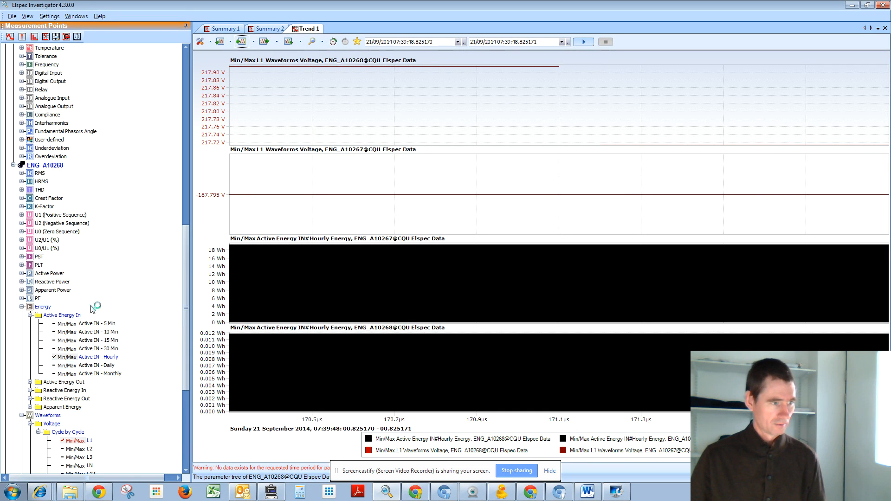
{"action": "mouse_move", "coordinate": [235, 102]}
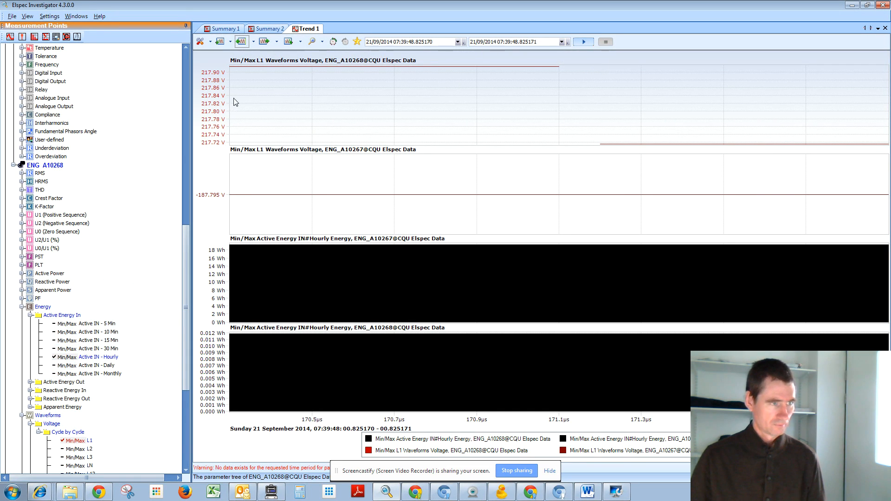
- Review the end date, then begin editing the range's start date to 20/09/2014
{"action": "scroll", "scroll_direction": "up", "scroll_amount": 3}
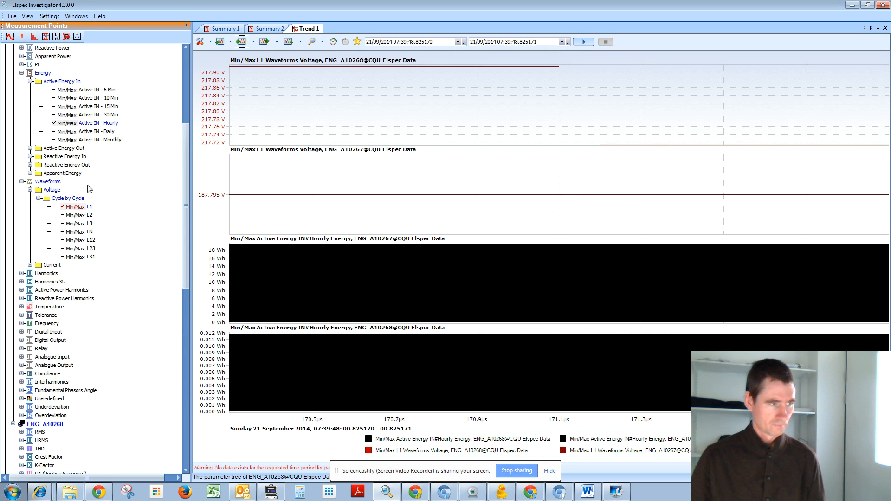
{"action": "left_click", "coordinate": [561, 41]}
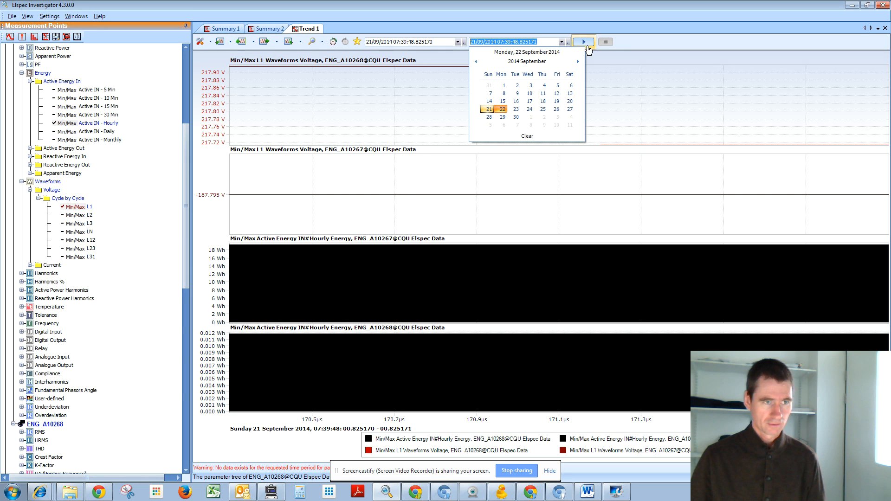
{"action": "left_click", "coordinate": [583, 42]}
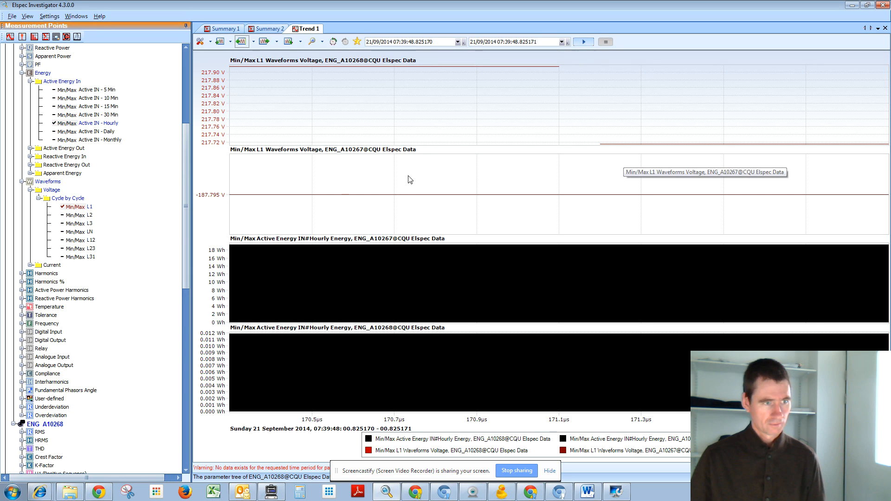
{"action": "mouse_move", "coordinate": [267, 61]}
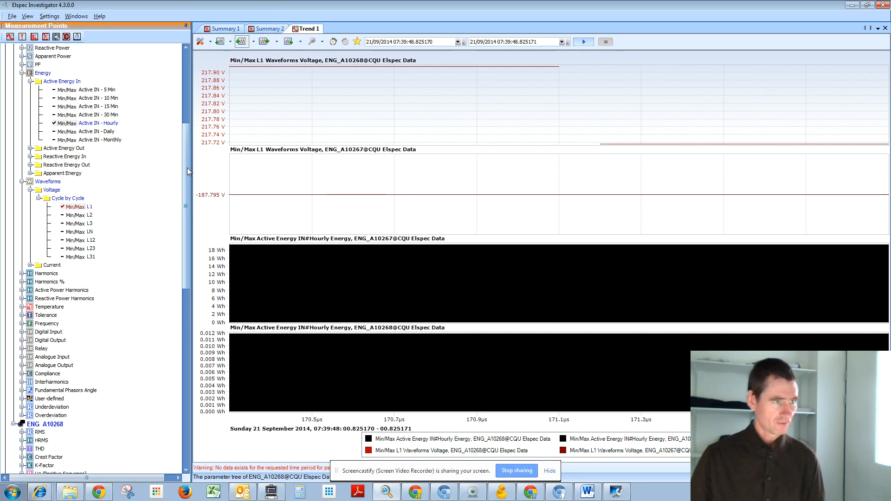
{"action": "mouse_move", "coordinate": [54, 276]}
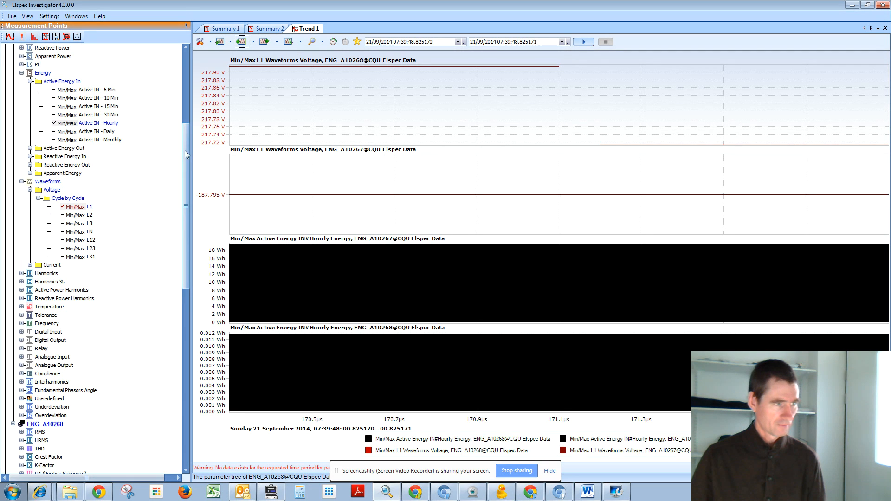
{"action": "scroll", "scroll_direction": "up", "scroll_amount": 3}
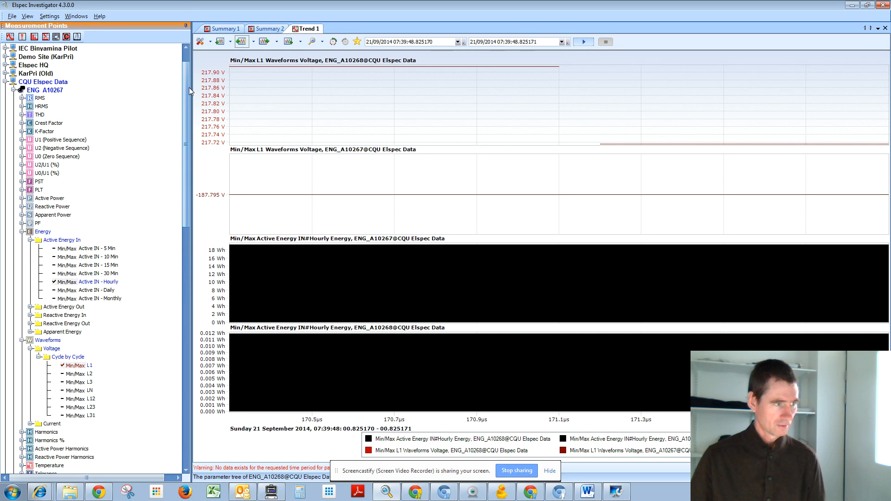
{"action": "scroll", "scroll_direction": "down", "scroll_amount": 3}
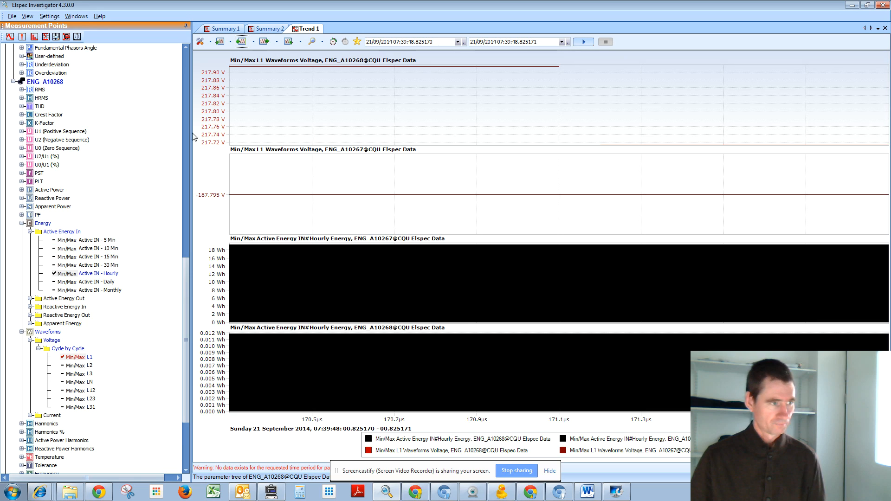
{"action": "left_click", "coordinate": [457, 42]}
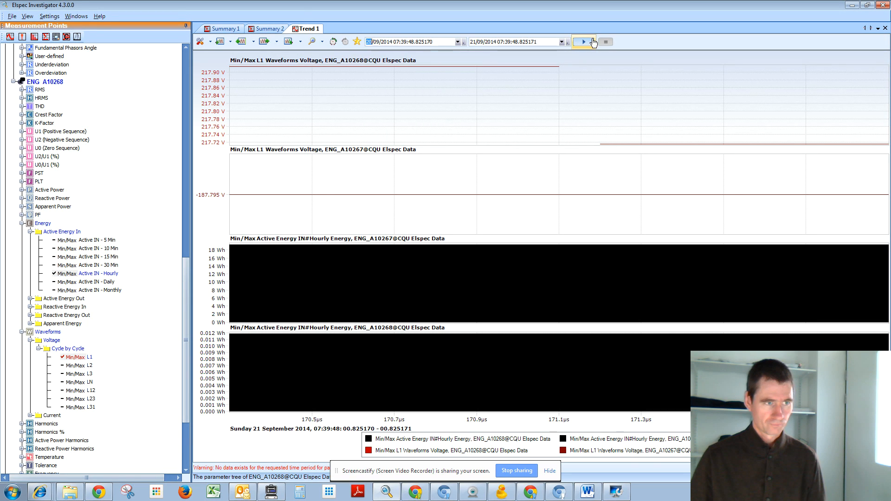
- Load trend data for 20 September 07:39 to 21 September 07:39 for both meters
{"action": "left_click", "coordinate": [581, 42]}
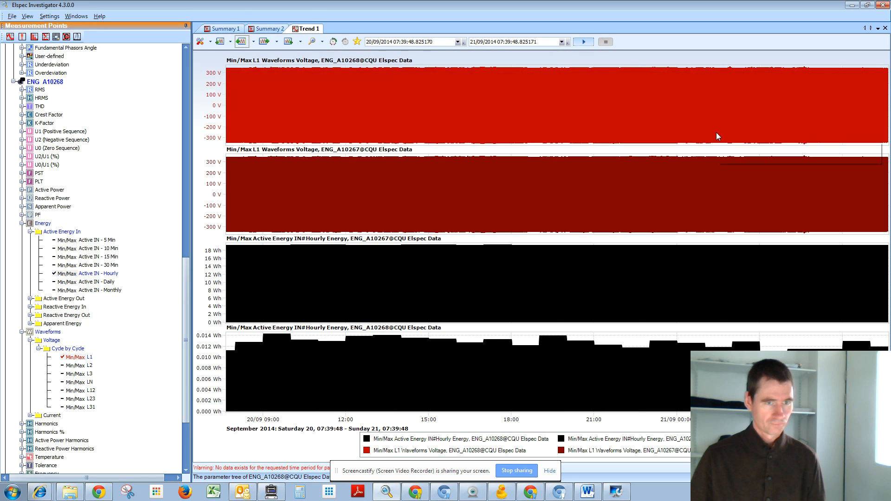
{"action": "mouse_move", "coordinate": [447, 158]}
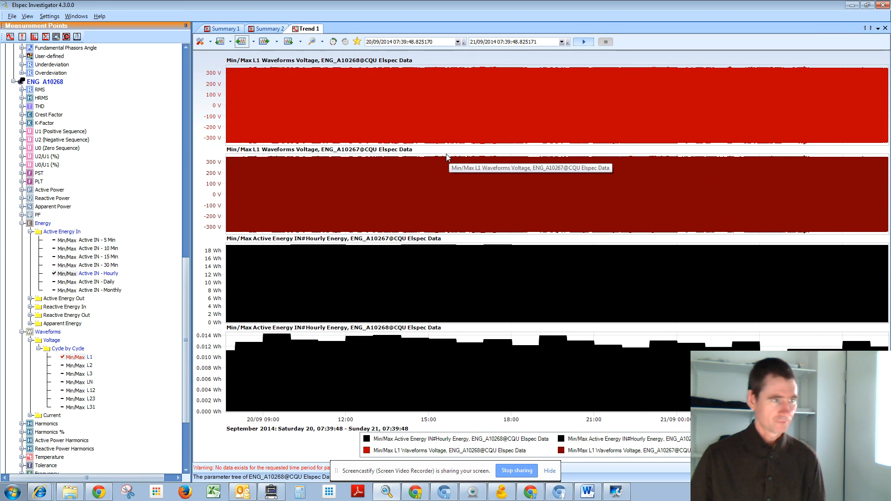
{"action": "mouse_move", "coordinate": [335, 136]}
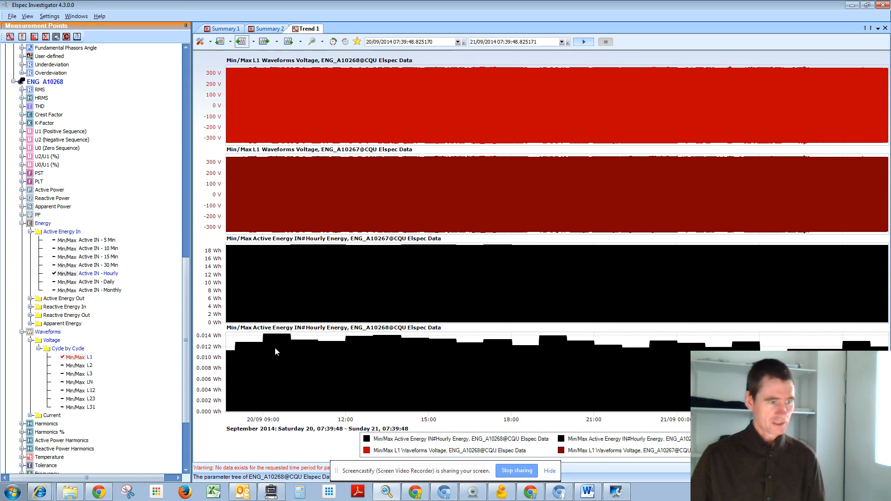
{"action": "mouse_move", "coordinate": [509, 341]}
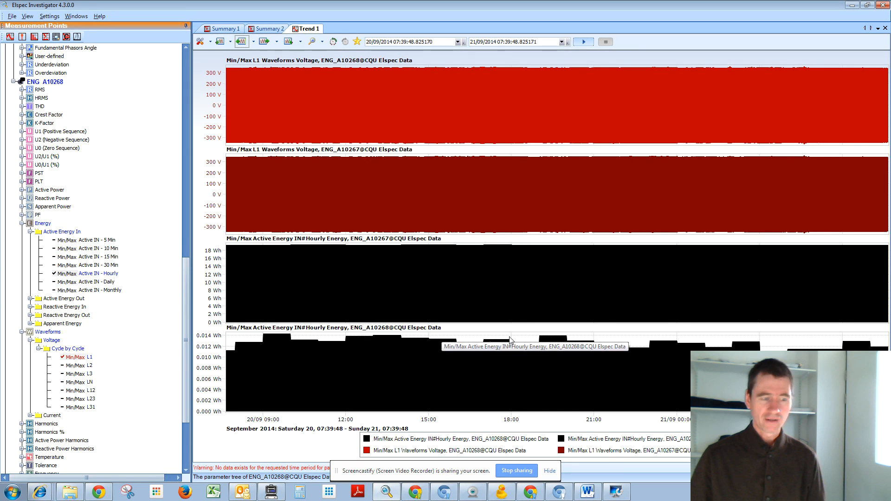
{"action": "mouse_move", "coordinate": [290, 348]}
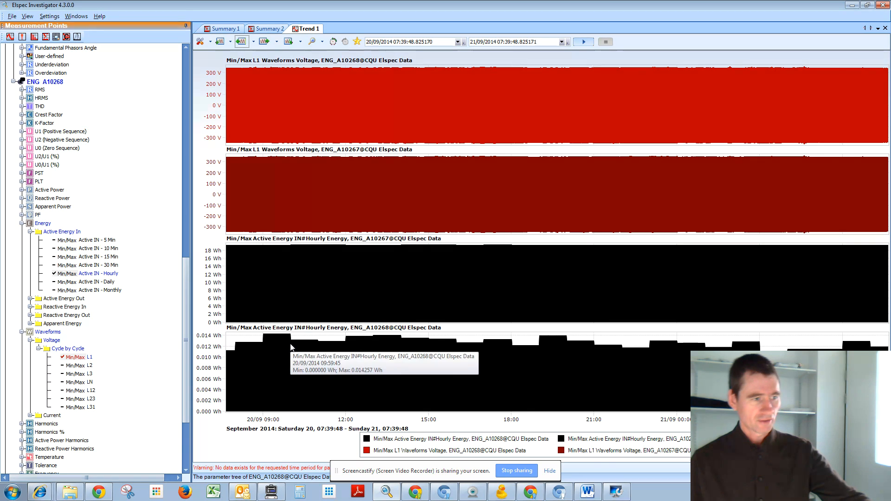
{"action": "mouse_move", "coordinate": [256, 308]}
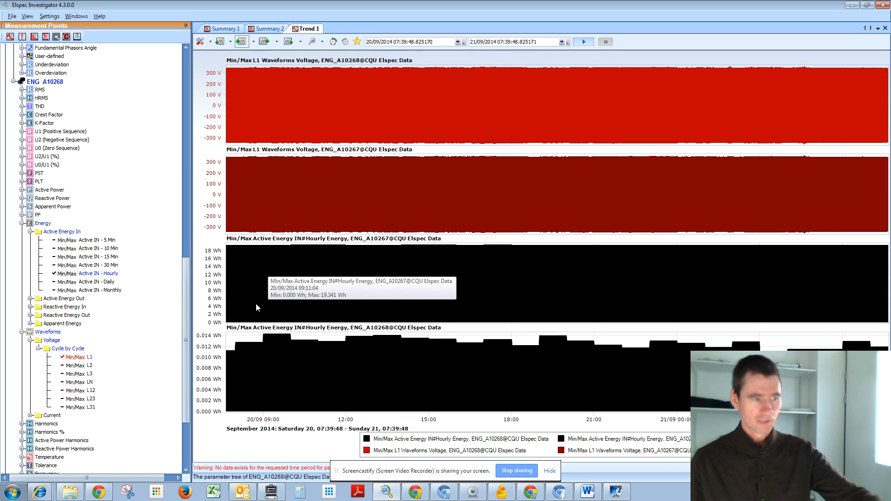
{"action": "mouse_move", "coordinate": [235, 347]}
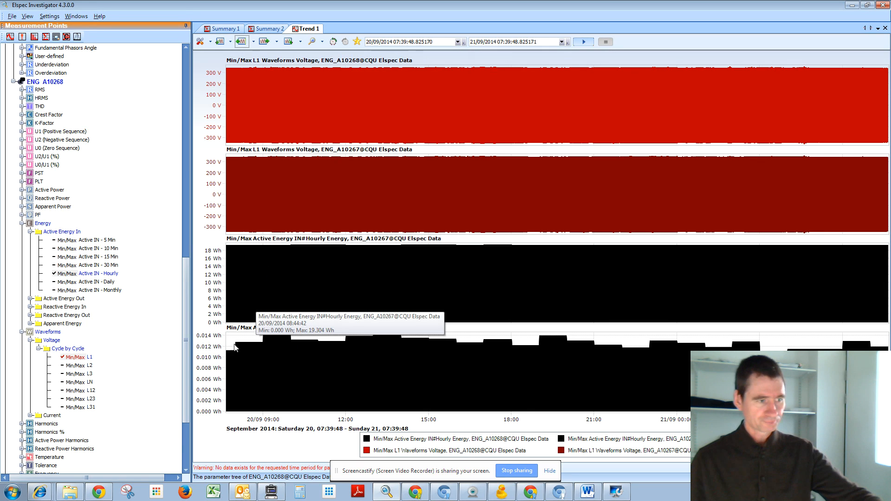
{"action": "mouse_move", "coordinate": [613, 354]}
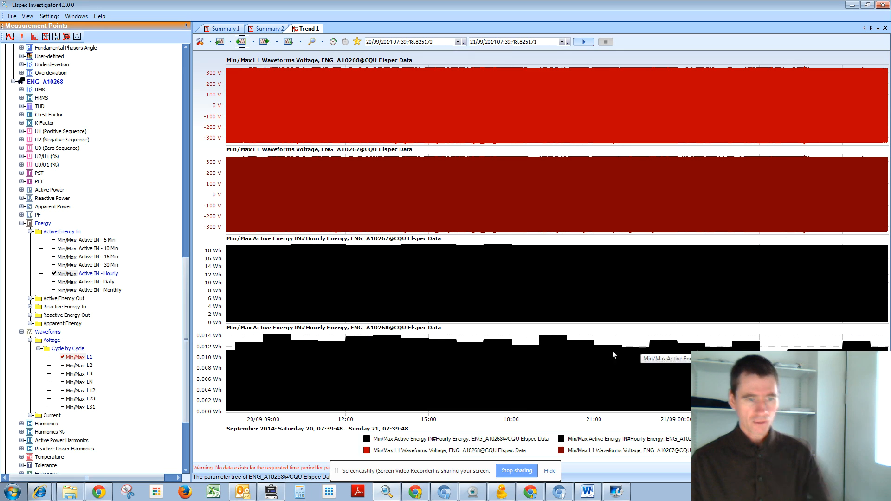
{"action": "mouse_move", "coordinate": [573, 109]}
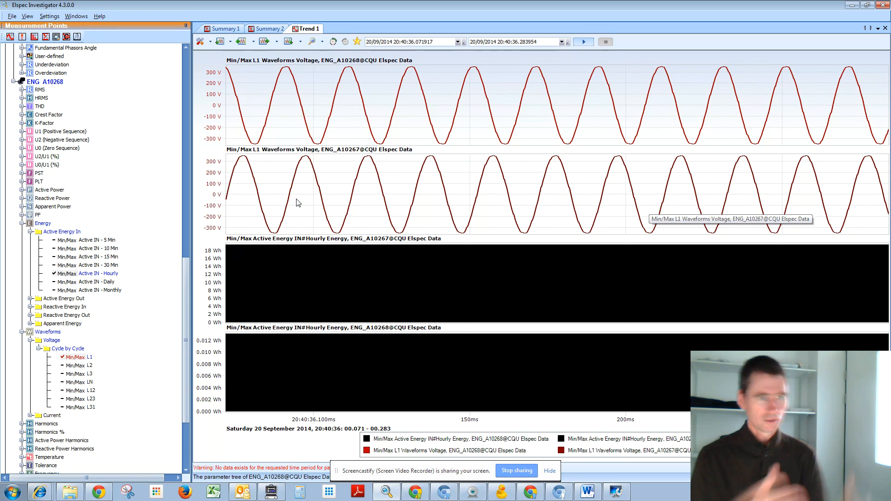
{"action": "mouse_move", "coordinate": [224, 150]}
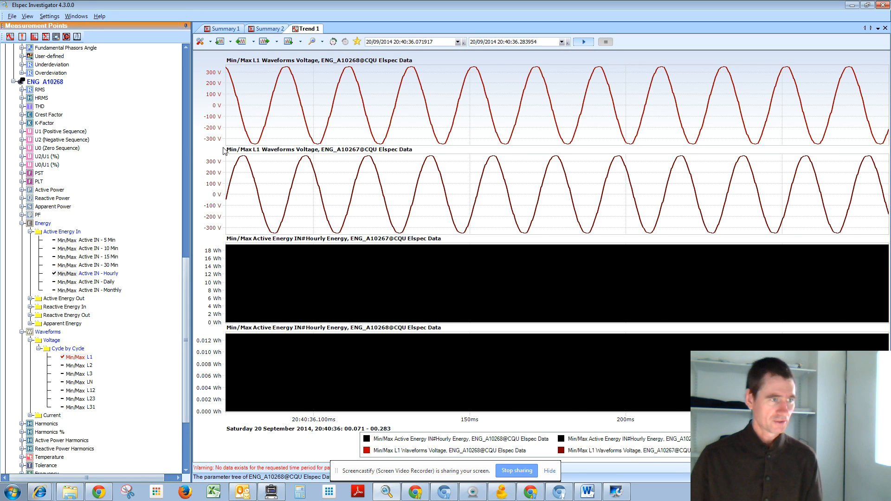
{"action": "mouse_move", "coordinate": [702, 126]}
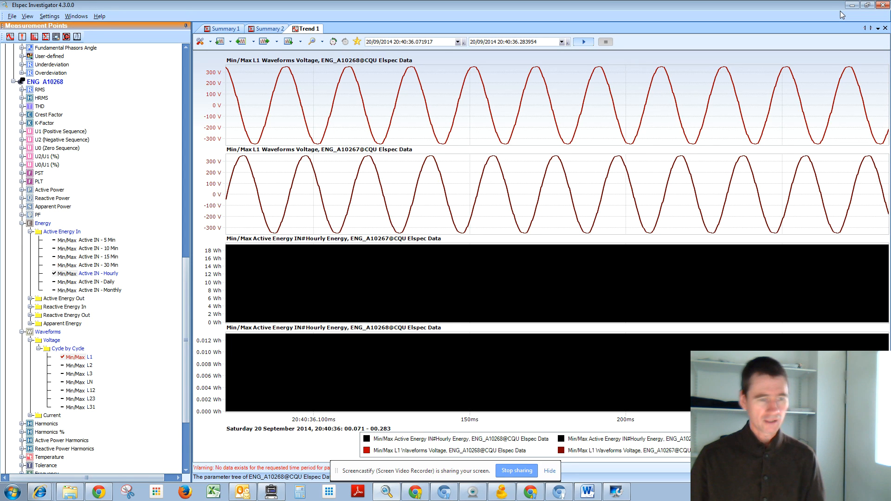
{"action": "mouse_move", "coordinate": [423, 381]}
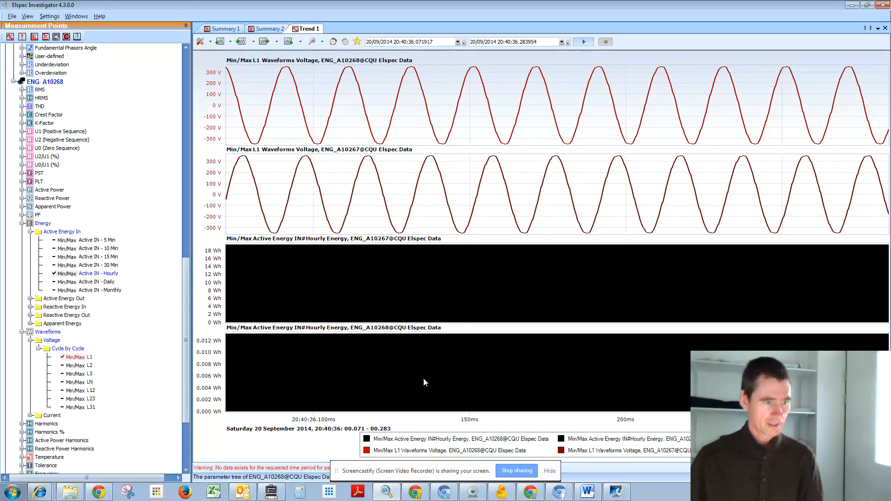
{"action": "mouse_move", "coordinate": [423, 257]}
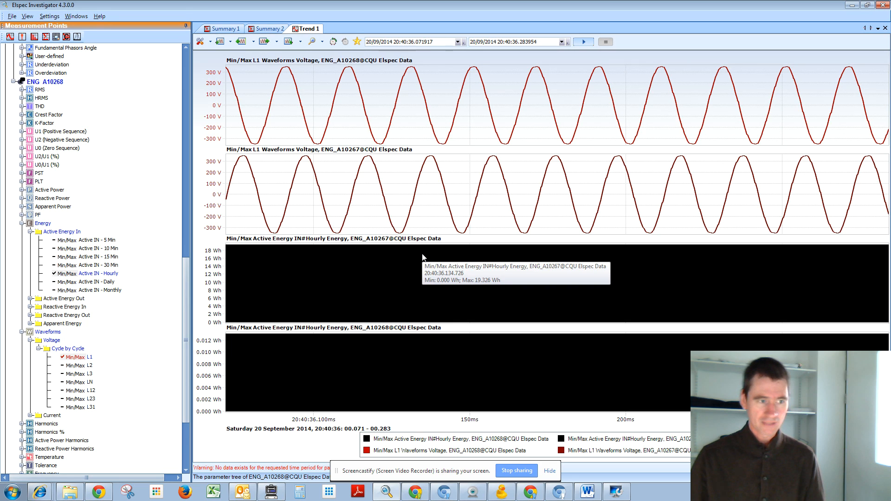